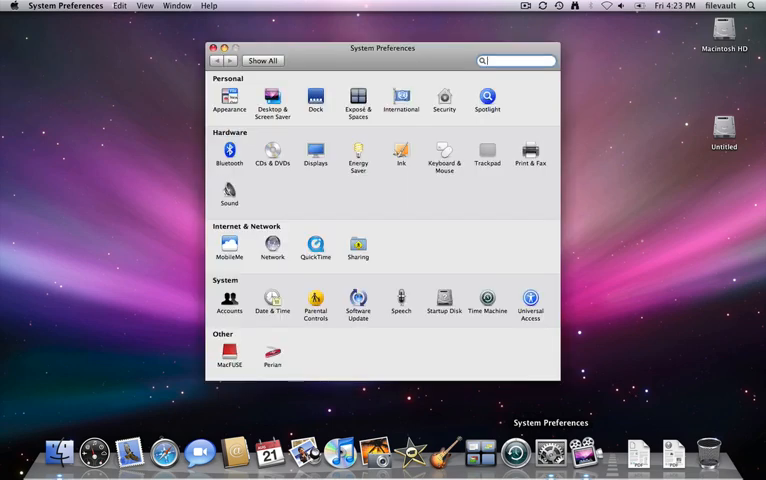
Open the Security pane's FileVault settings, showing FileVault protection is on
click(444, 98)
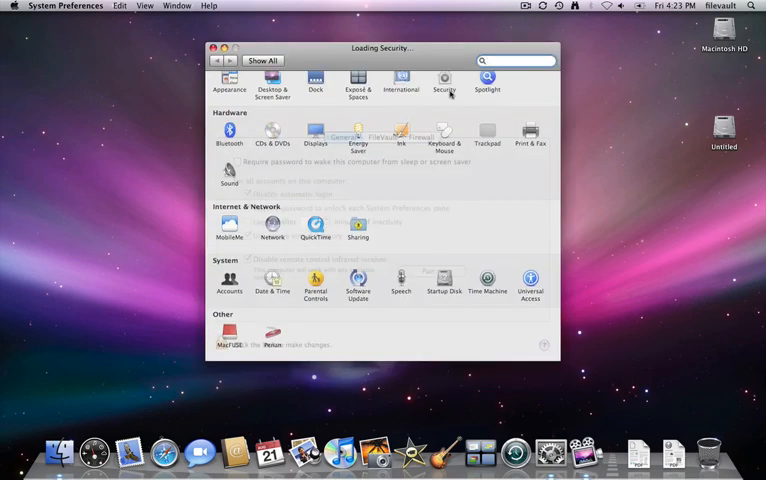
click(444, 83)
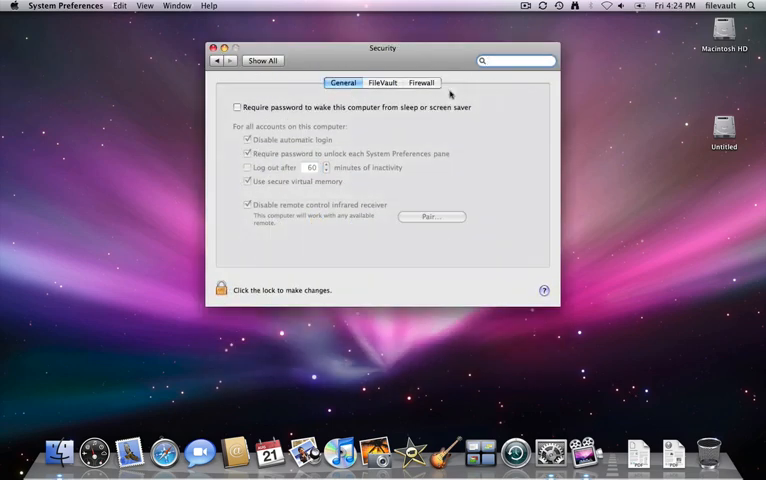
click(382, 82)
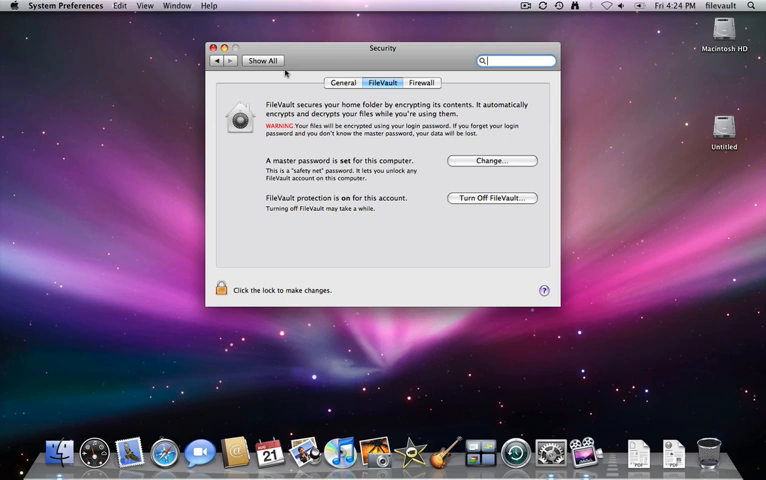
Return to all panes, reopen Security, and start changing the master password
click(262, 60)
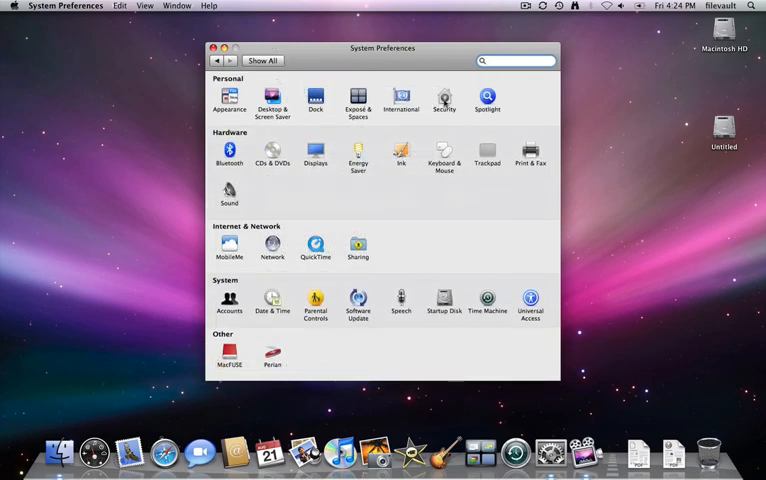
click(444, 95)
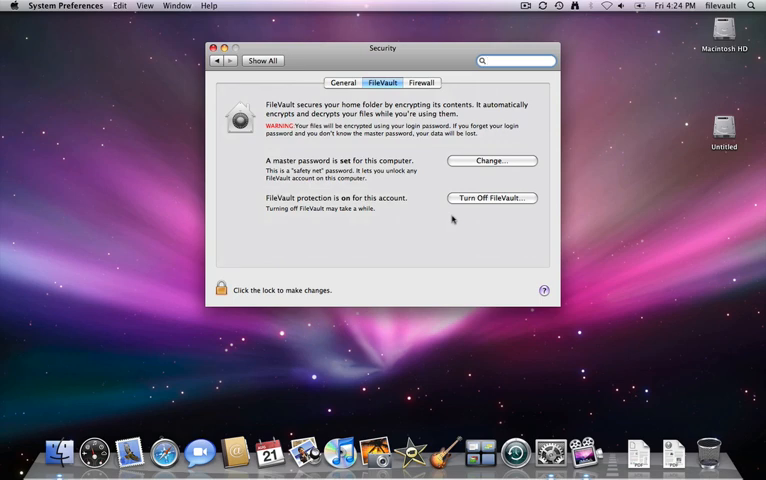
click(221, 289)
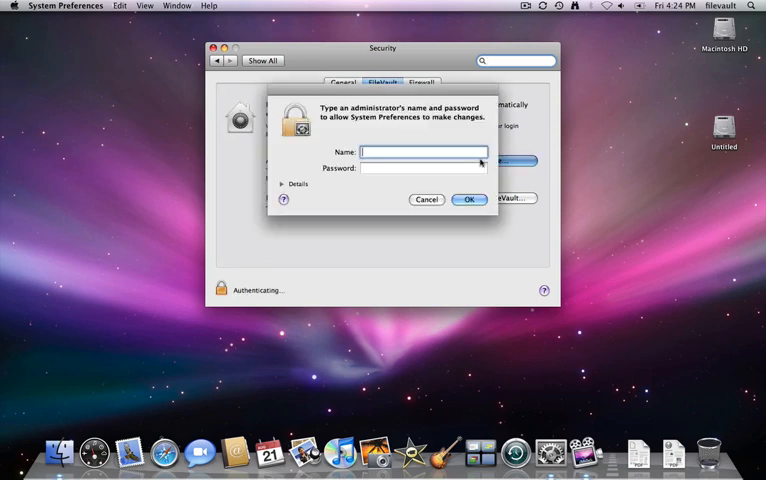
Authenticate as administrator 'alex', cancel the master password change, and return to all panes
text(alex)
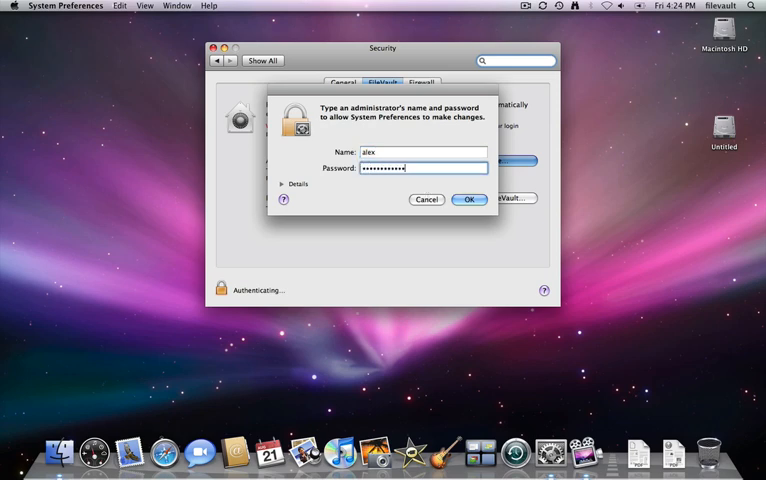
click(468, 199)
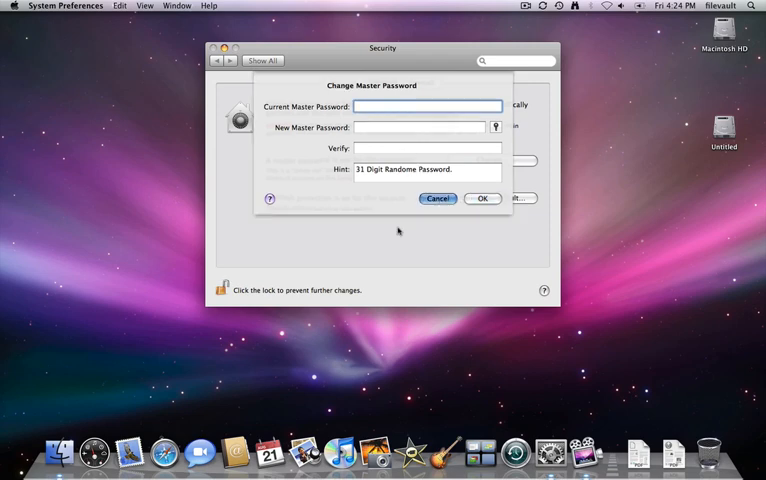
click(438, 198)
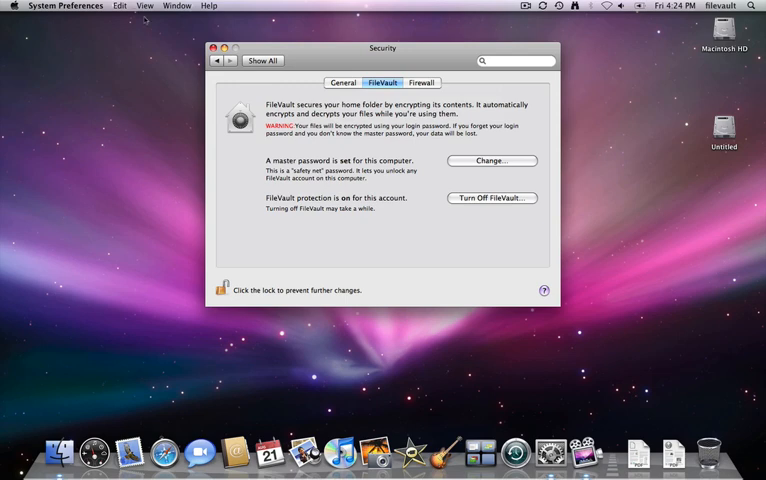
mouse_move(312, 201)
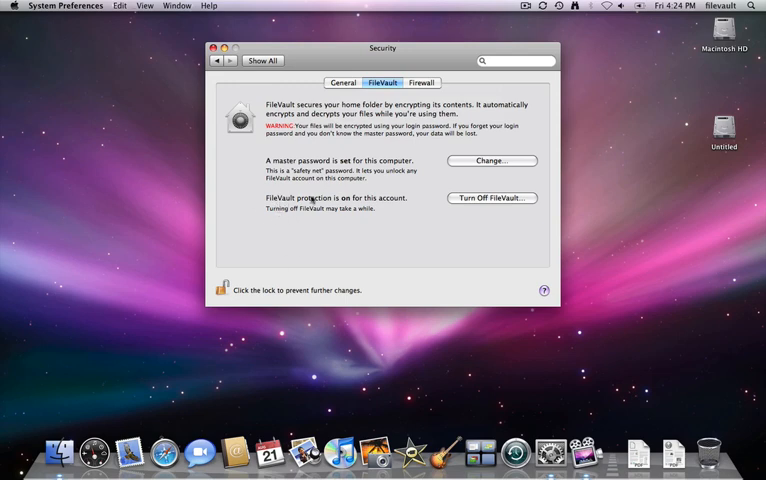
mouse_move(386, 208)
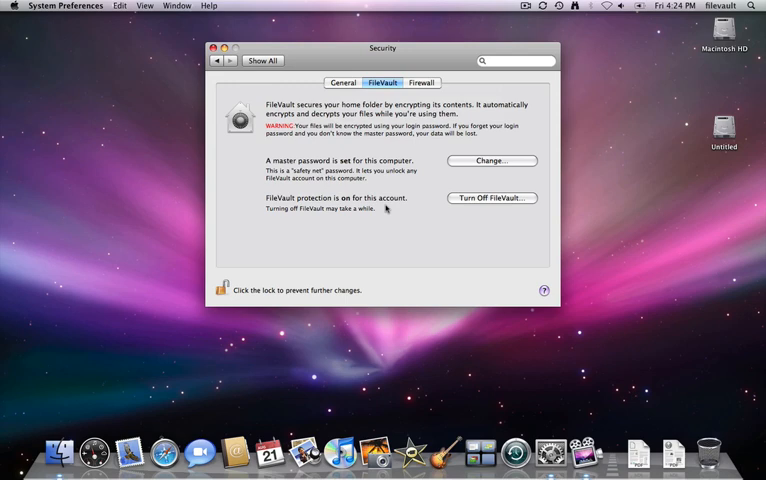
click(263, 60)
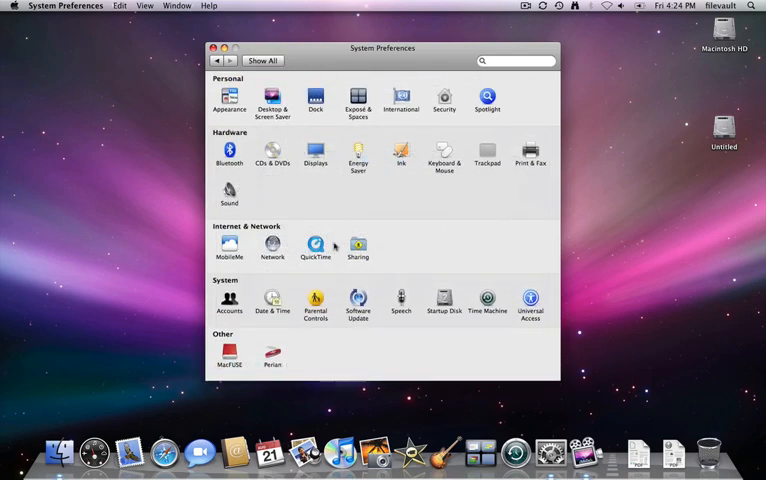
Start a new account in Accounts with 'Turn on FileVault protection' ticked, then quit System Preferences
click(229, 300)
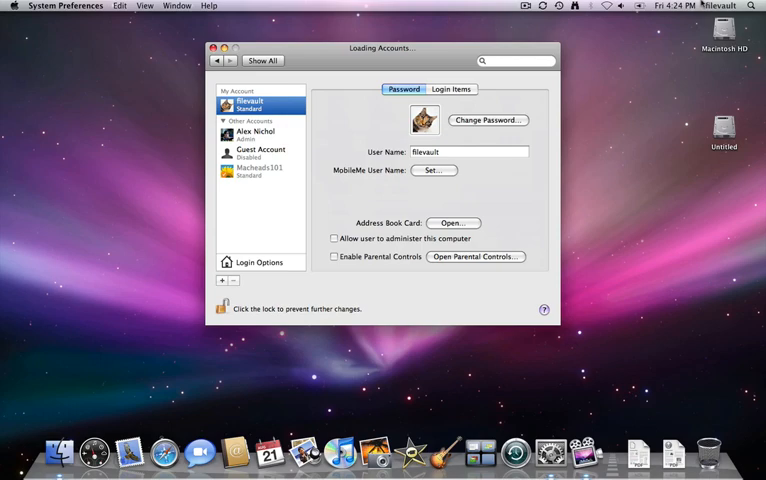
click(720, 5)
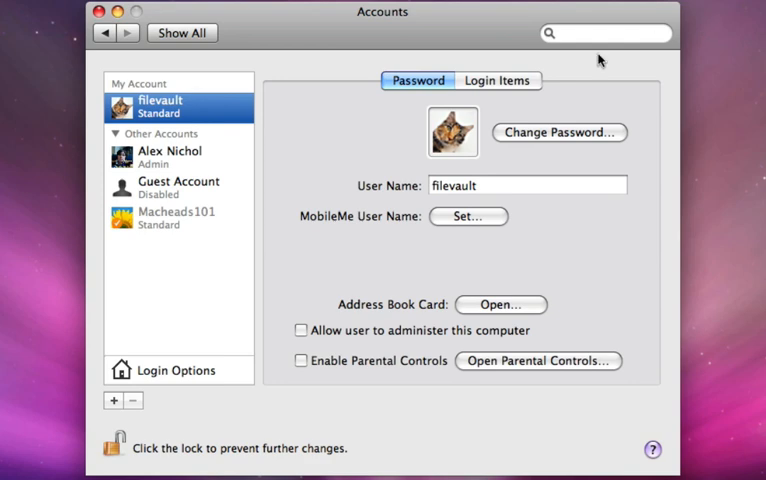
mouse_move(147, 175)
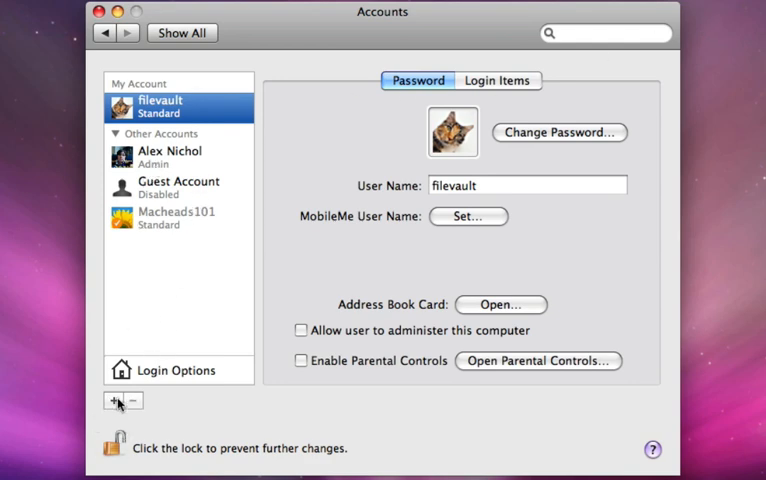
click(113, 400)
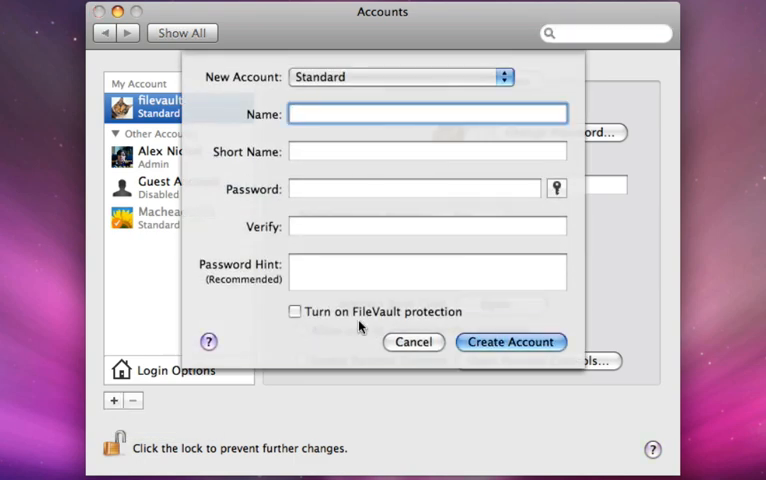
click(295, 311)
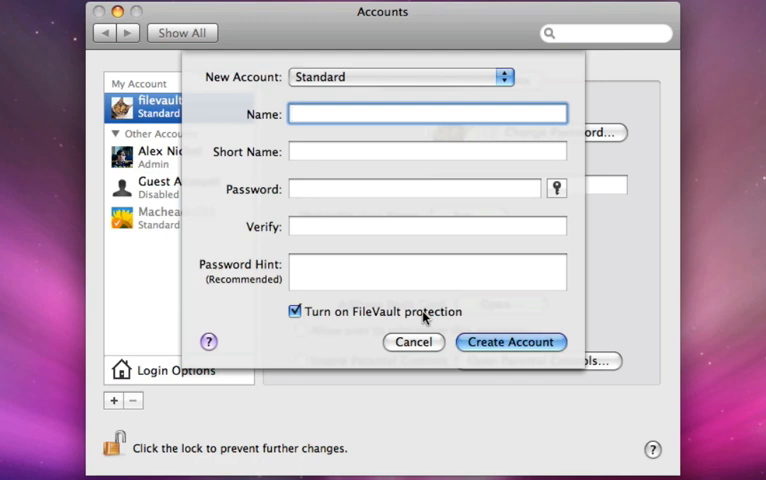
click(412, 341)
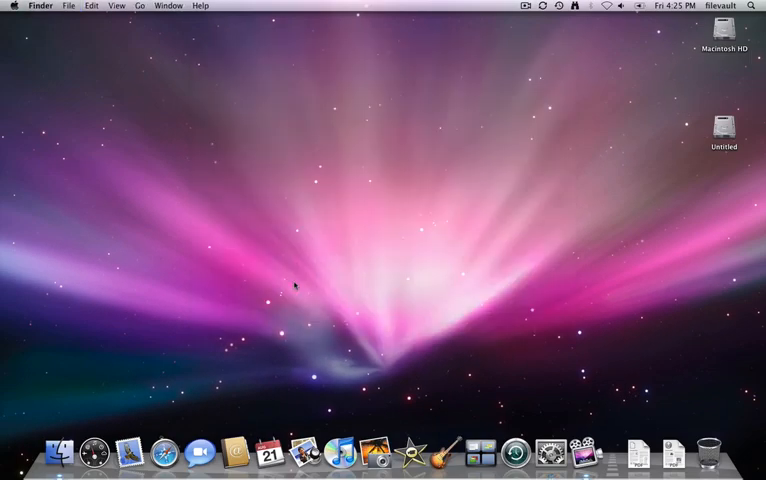
In Terminal, confirm the home path /Users/filevault with pwd and run ls -lR
click(748, 6)
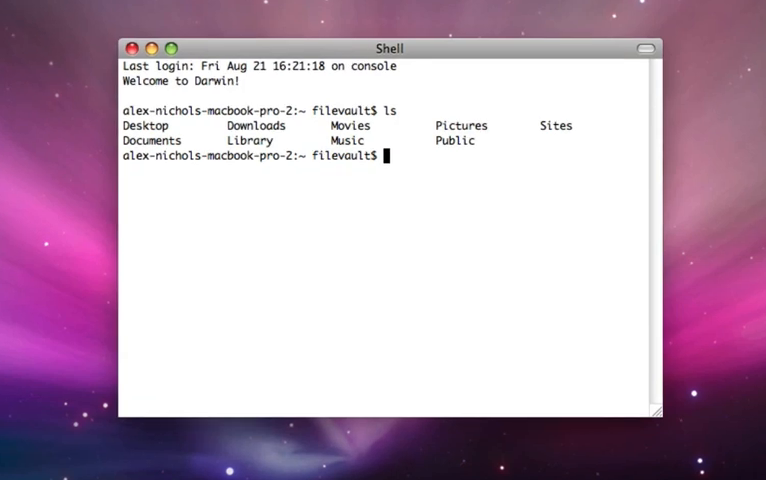
text(pwd)
text(ls)
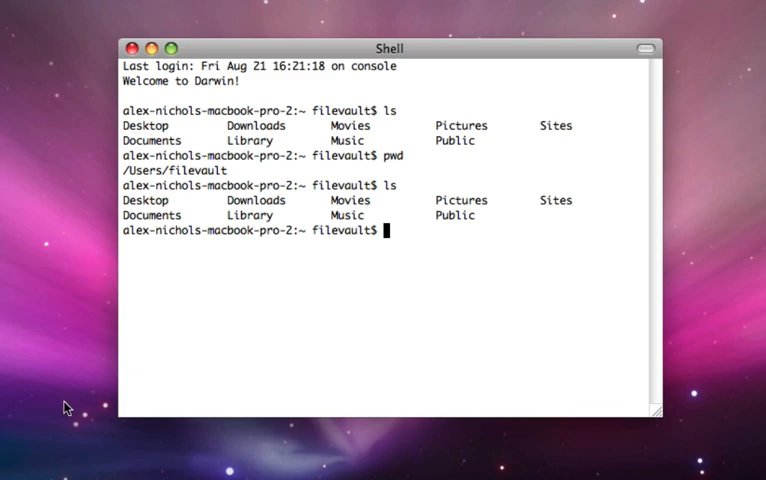
mouse_move(360, 203)
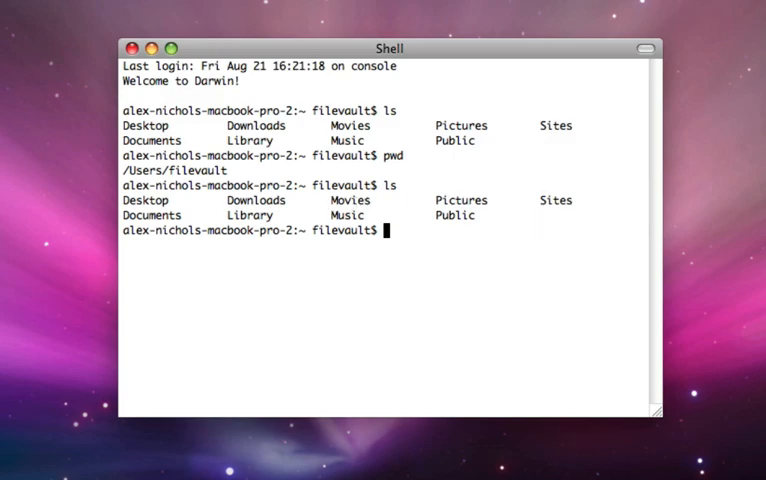
text(ls -lR)
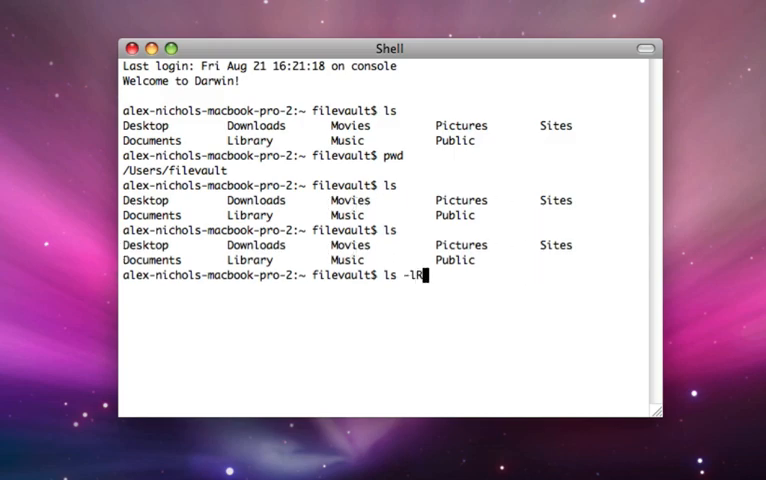
key(Return)
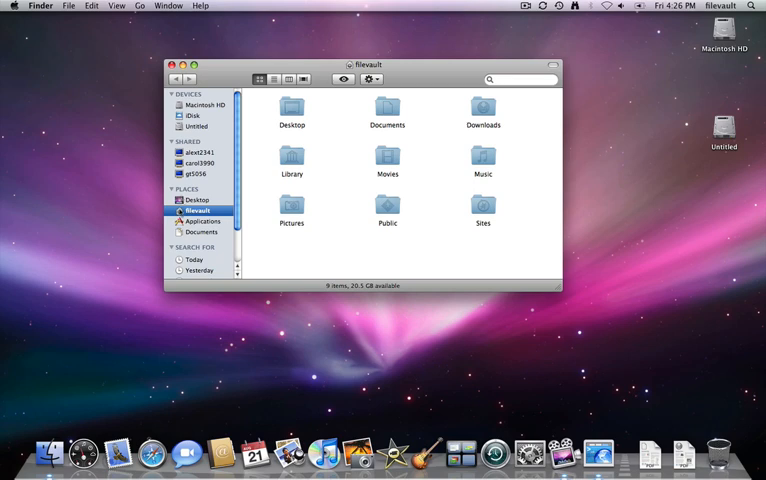
mouse_move(362, 116)
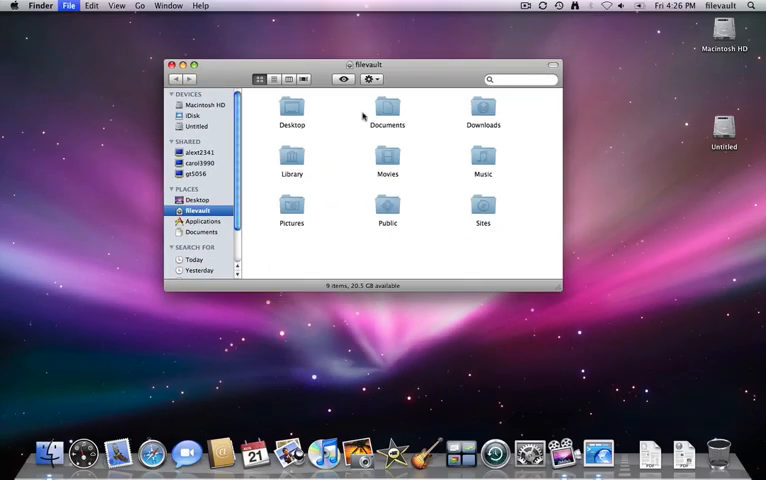
Close the filevault home folder window with File > Close Window
click(176, 64)
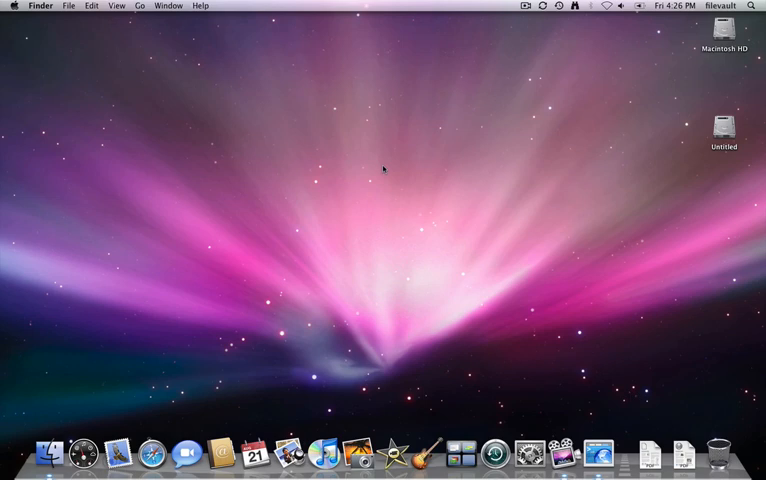